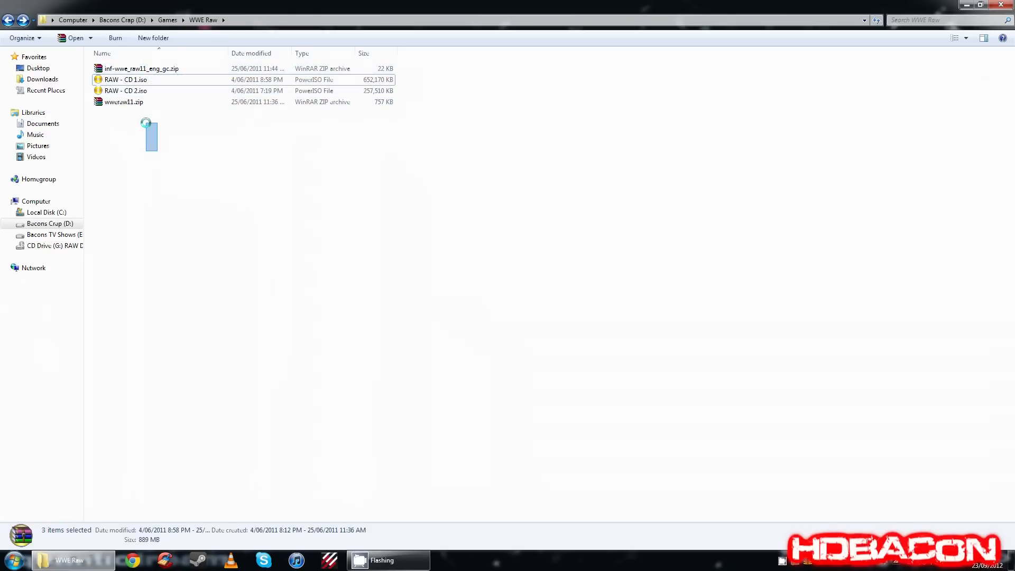
# Mount RAW - CD 1.iso with PowerISO as virtual drive G
pyautogui.rightClick(126, 79)
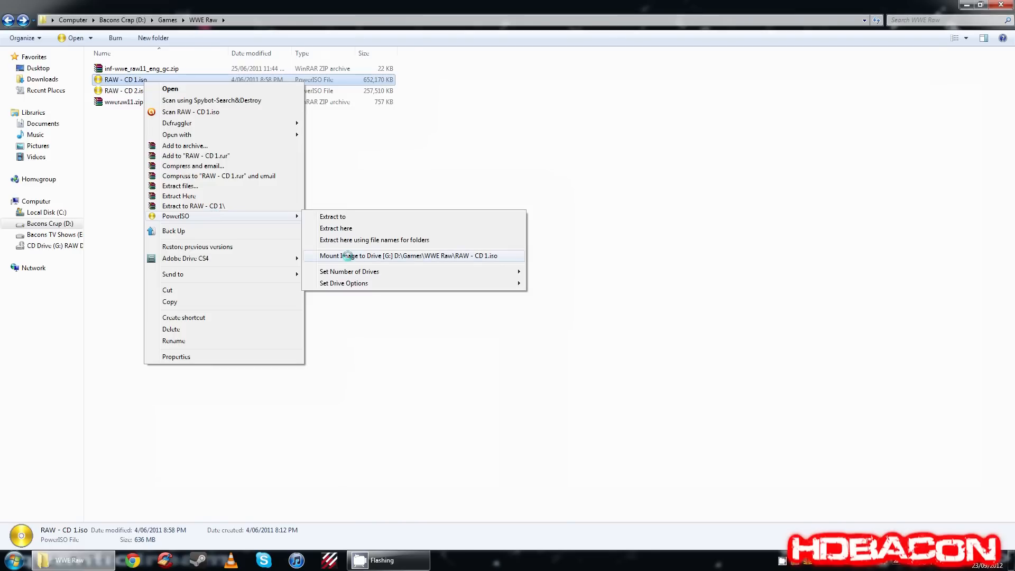
pyautogui.click(407, 255)
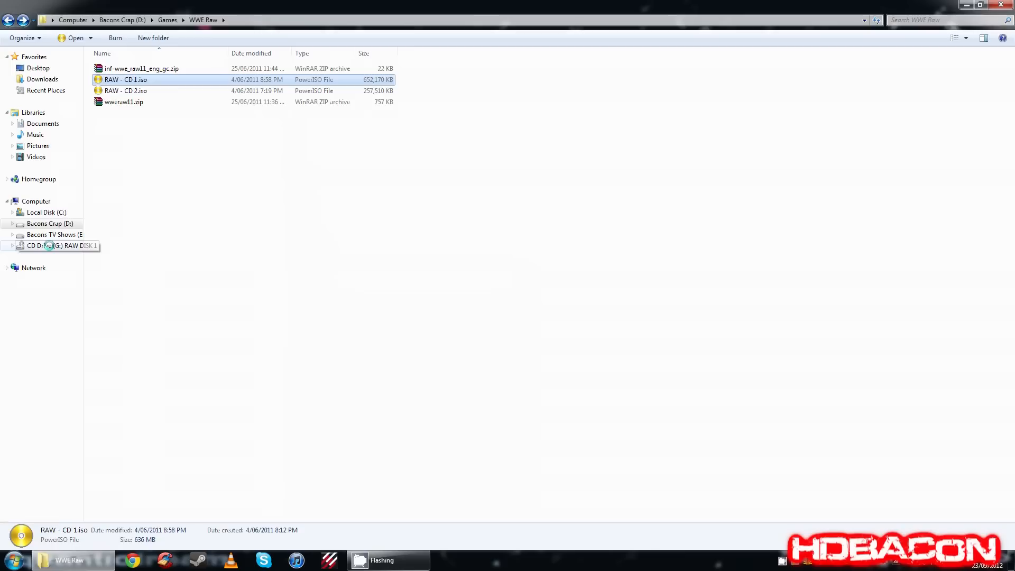
# Launch Setup.exe from the WWE RAW folder on drive G
pyautogui.click(53, 245)
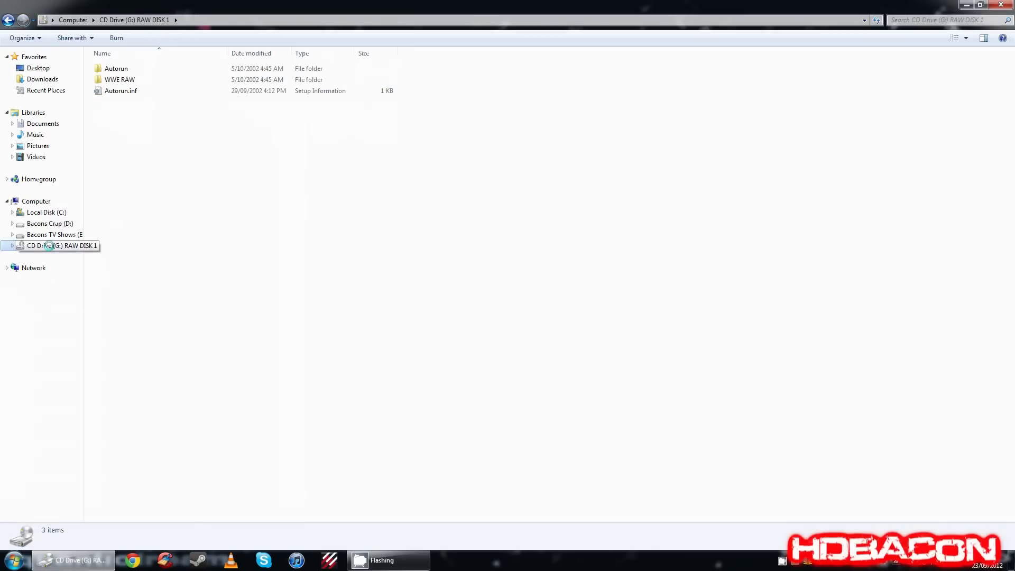
pyautogui.doubleClick(118, 79)
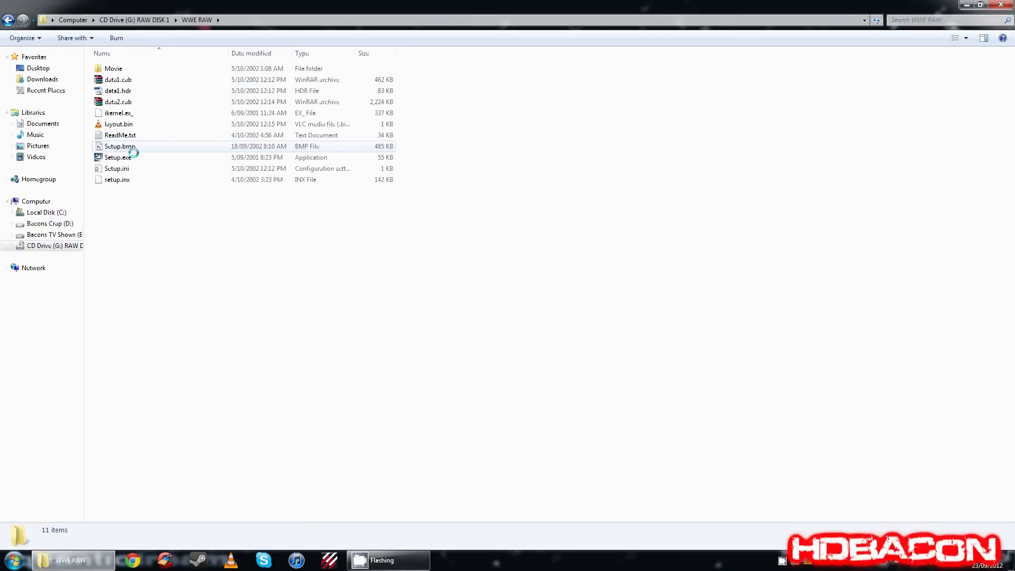
pyautogui.moveTo(122, 157)
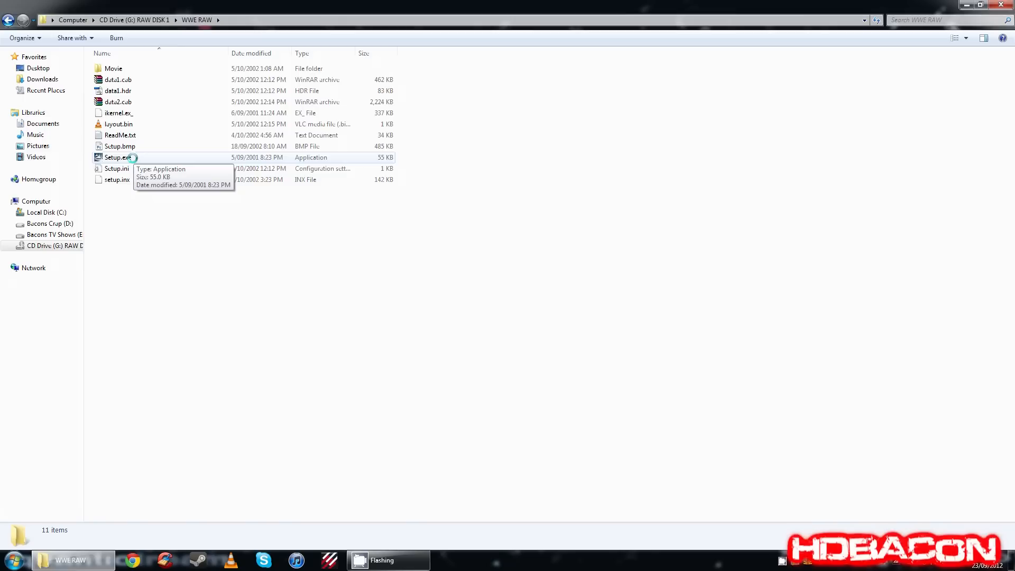
pyautogui.doubleClick(114, 157)
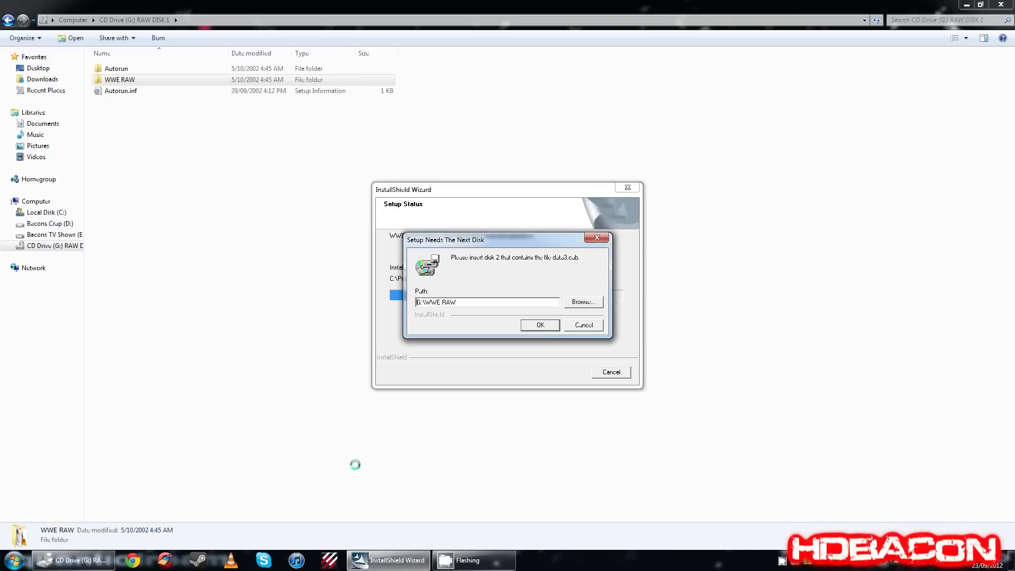
pyautogui.moveTo(486, 274)
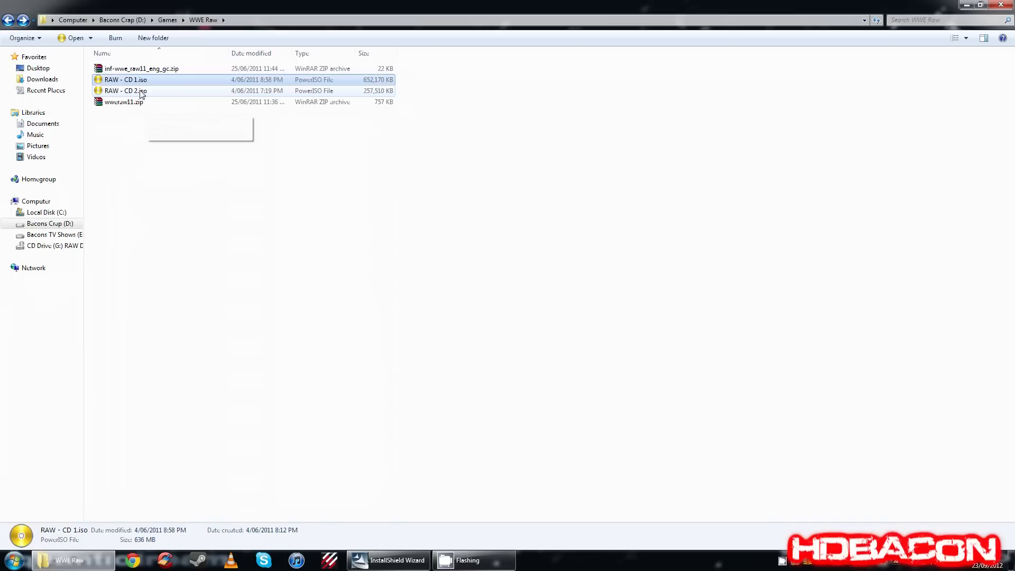
# Supply RAW - CD 2.iso as drive G so setup continues copying files
pyautogui.rightClick(139, 91)
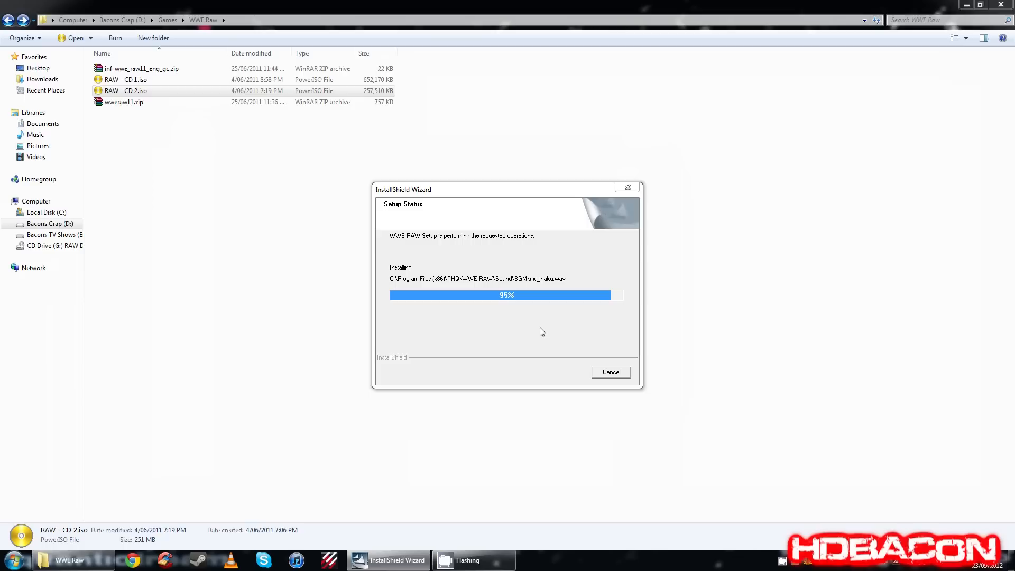
pyautogui.moveTo(267, 248)
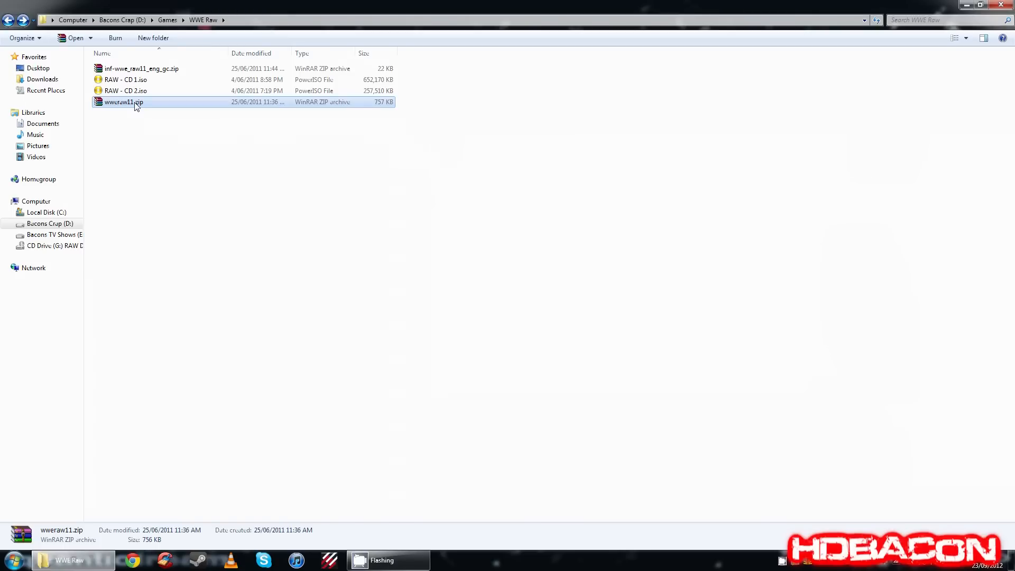
# Run RawUpdate11.exe from wweraw11.zip and confirm the completed 1.1 update
pyautogui.doubleClick(123, 102)
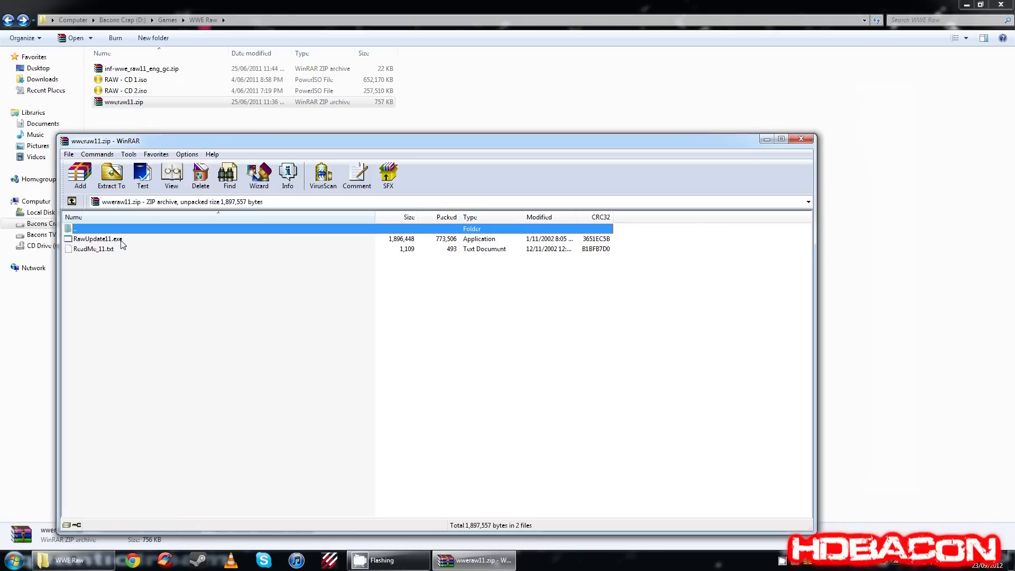
pyautogui.doubleClick(97, 238)
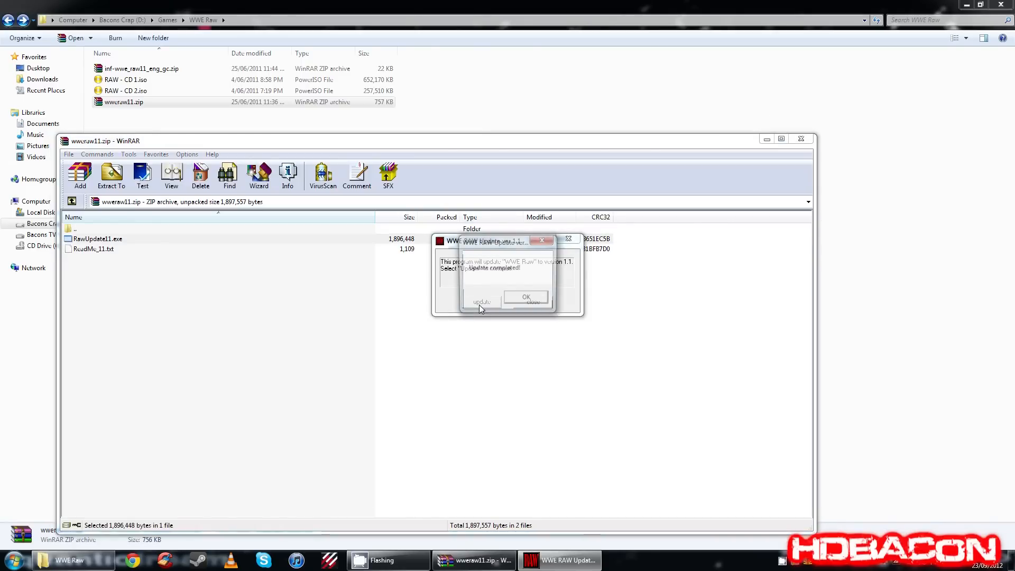
pyautogui.click(526, 297)
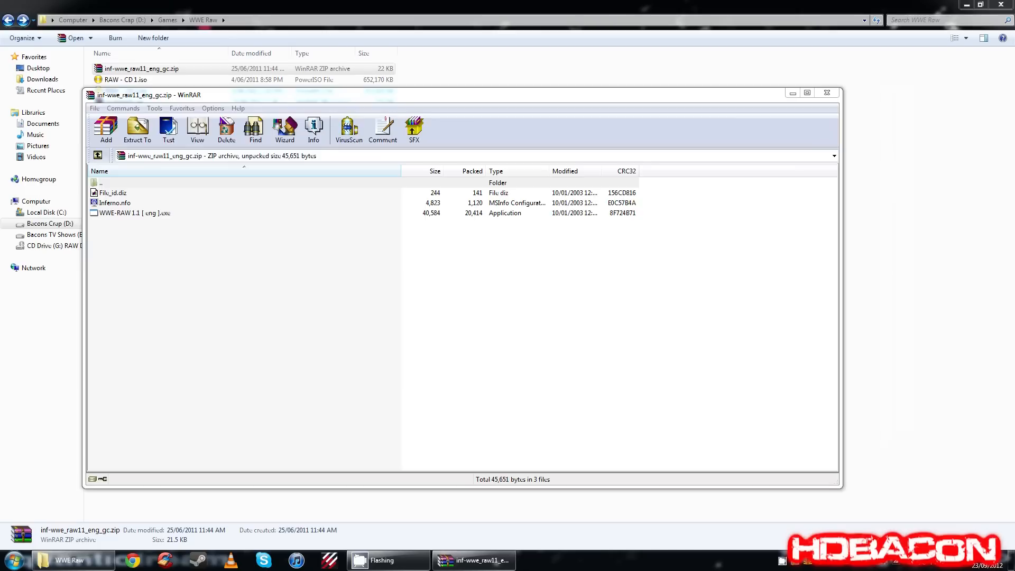
# Open the WWE RAW shortcut's file location from the Start menu's THQ folder
pyautogui.click(12, 561)
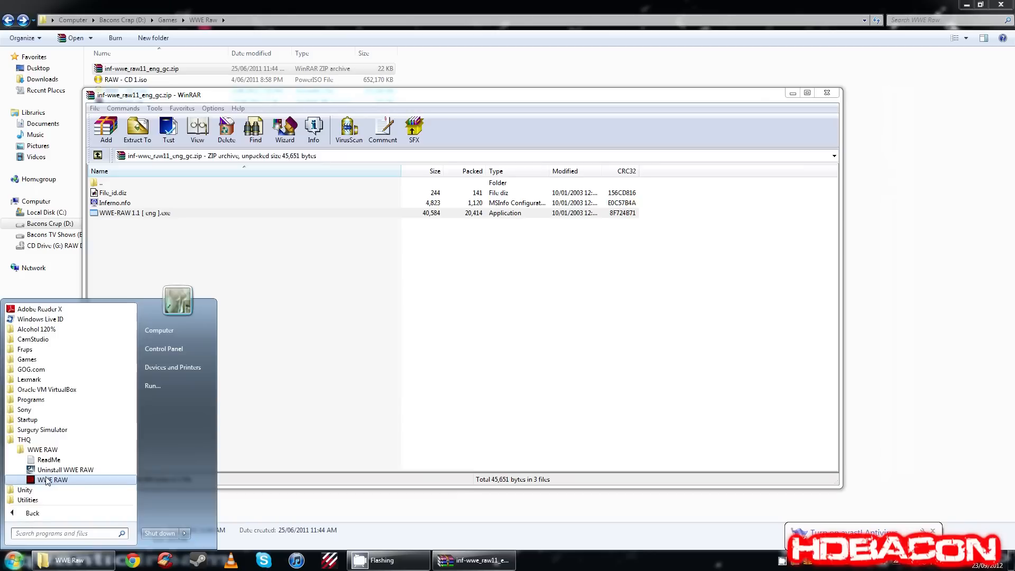
pyautogui.rightClick(50, 479)
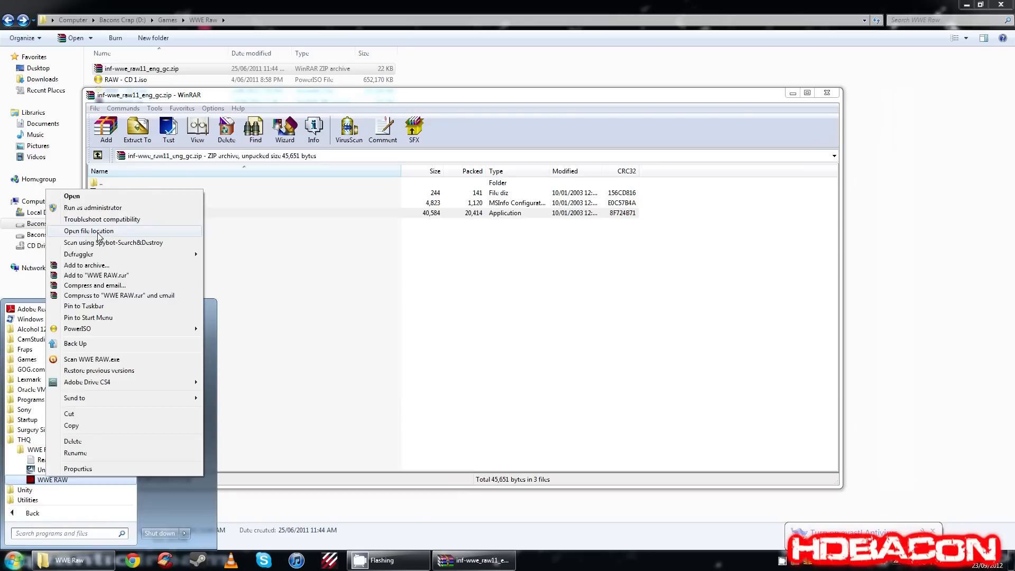
pyautogui.click(88, 231)
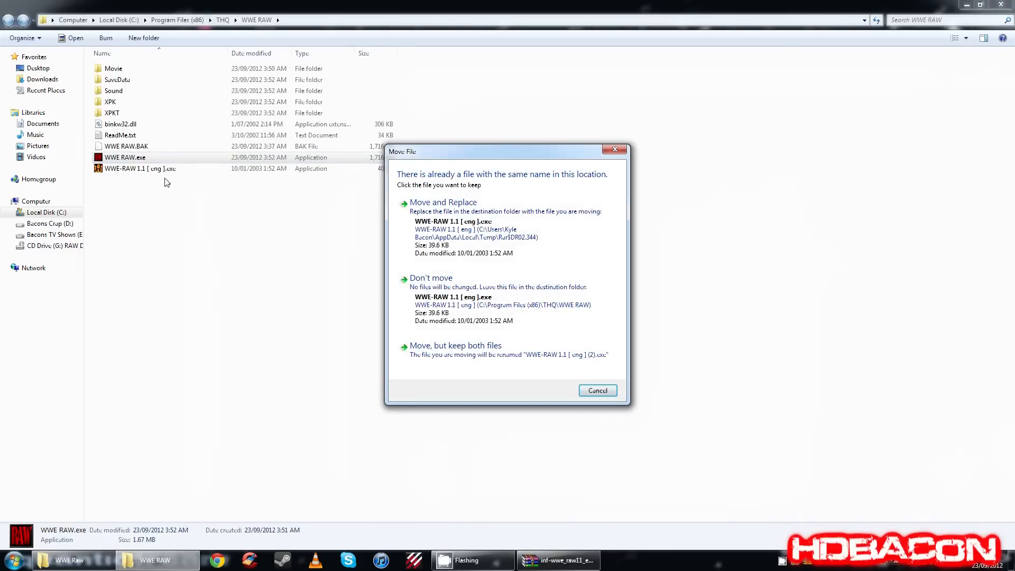
# Keep both patcher copies, delete the duplicate, and restore the patcher window
pyautogui.click(456, 345)
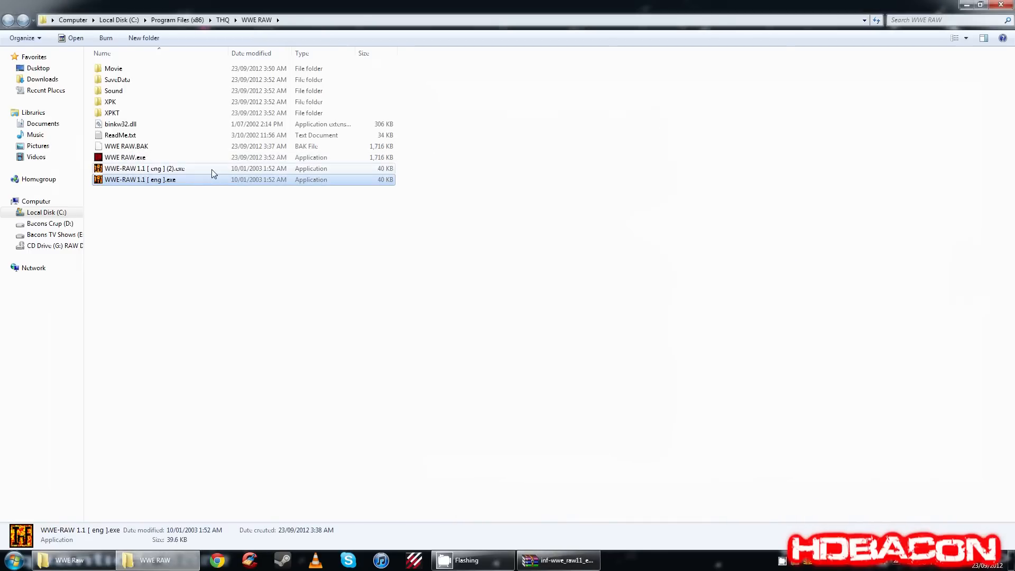
pyautogui.press('Delete')
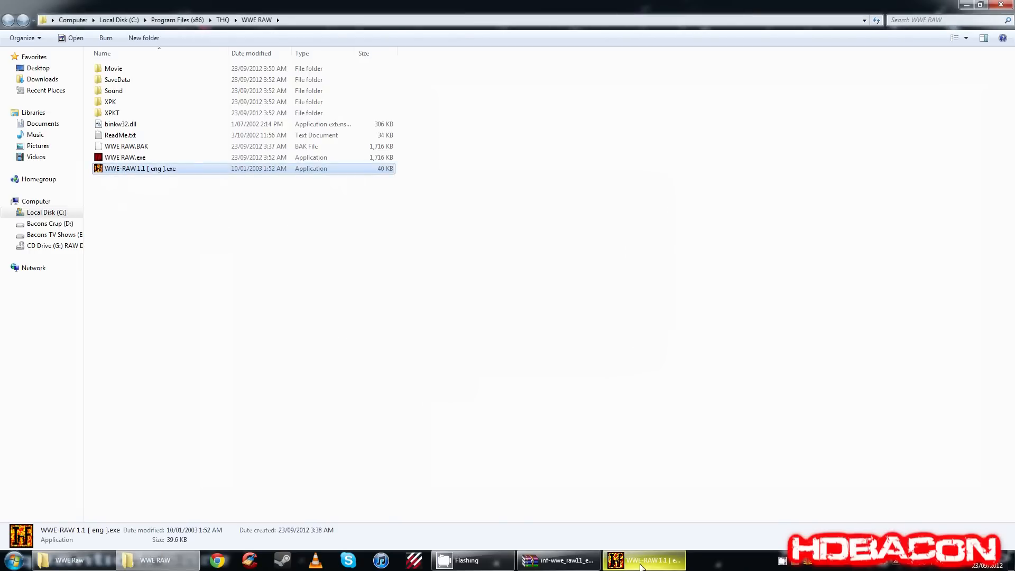
pyautogui.click(558, 560)
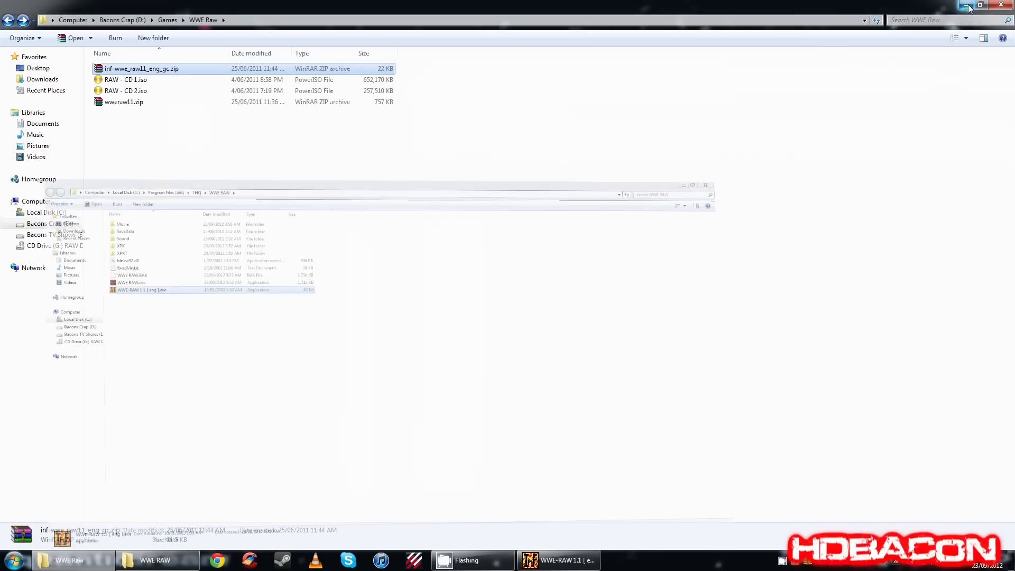
pyautogui.click(559, 561)
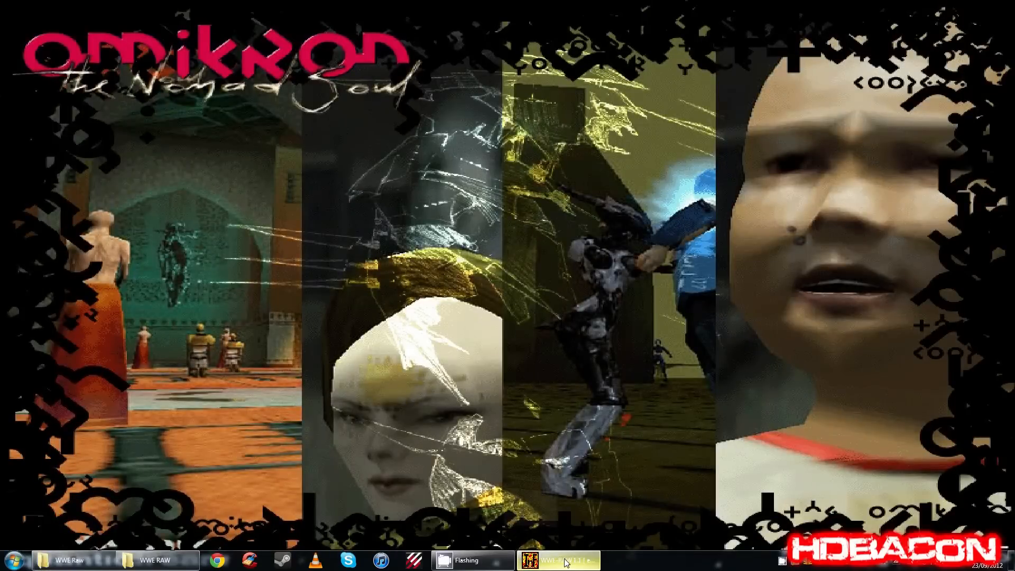
pyautogui.click(569, 560)
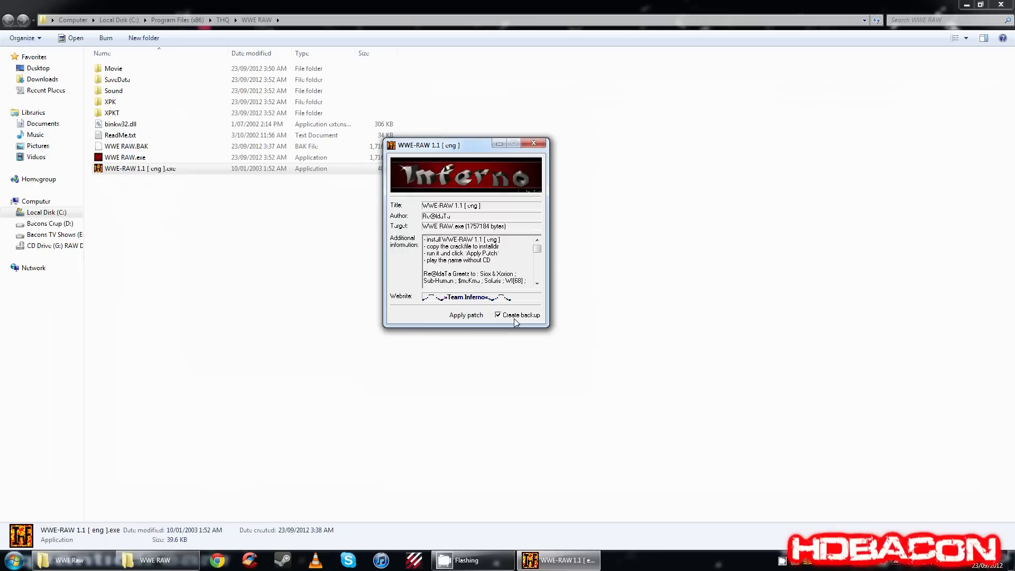
# Apply the no-CD patch with backup enabled and dismiss 'Patch successful!'
pyautogui.click(466, 315)
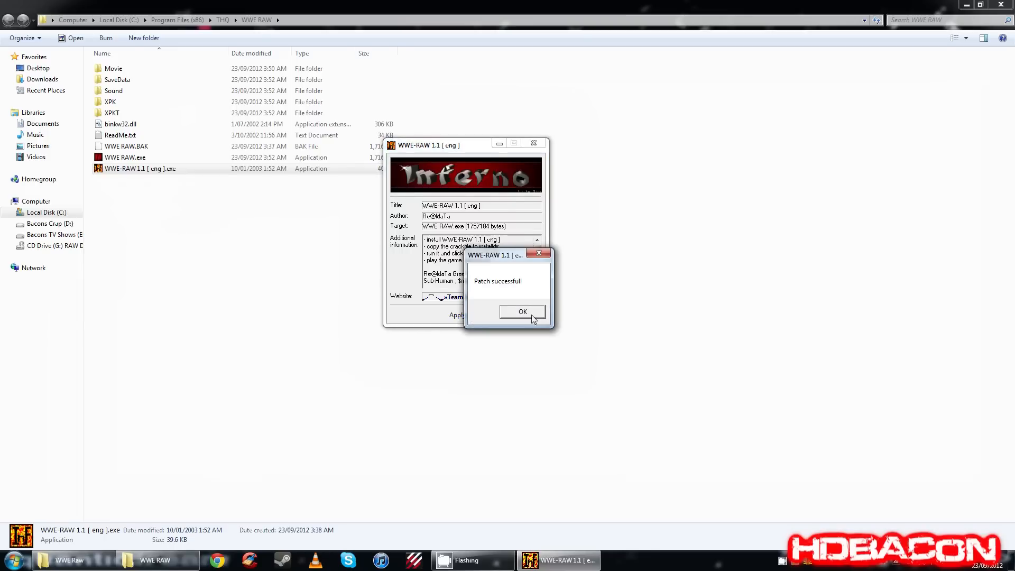
pyautogui.click(523, 312)
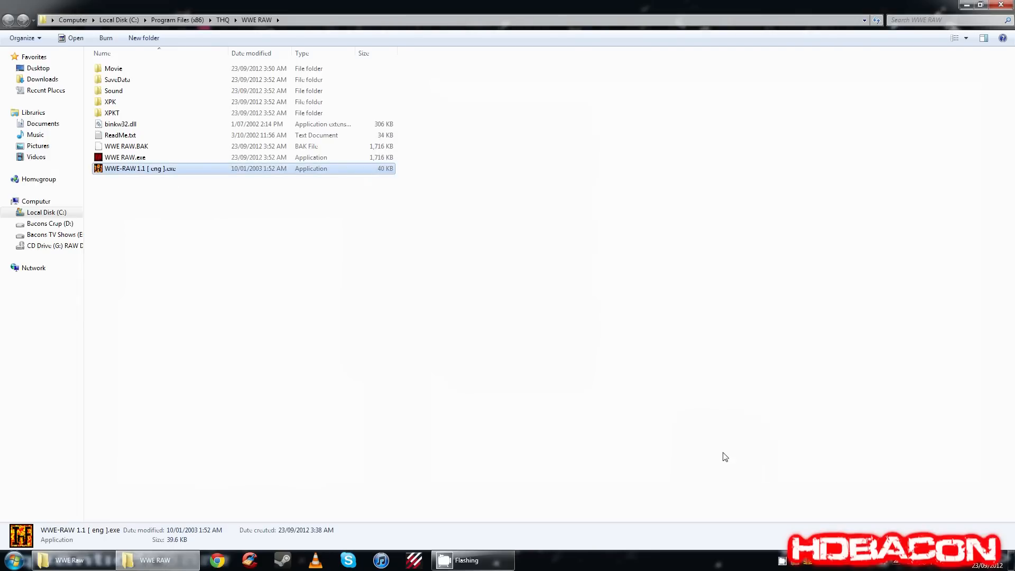
pyautogui.moveTo(783, 562)
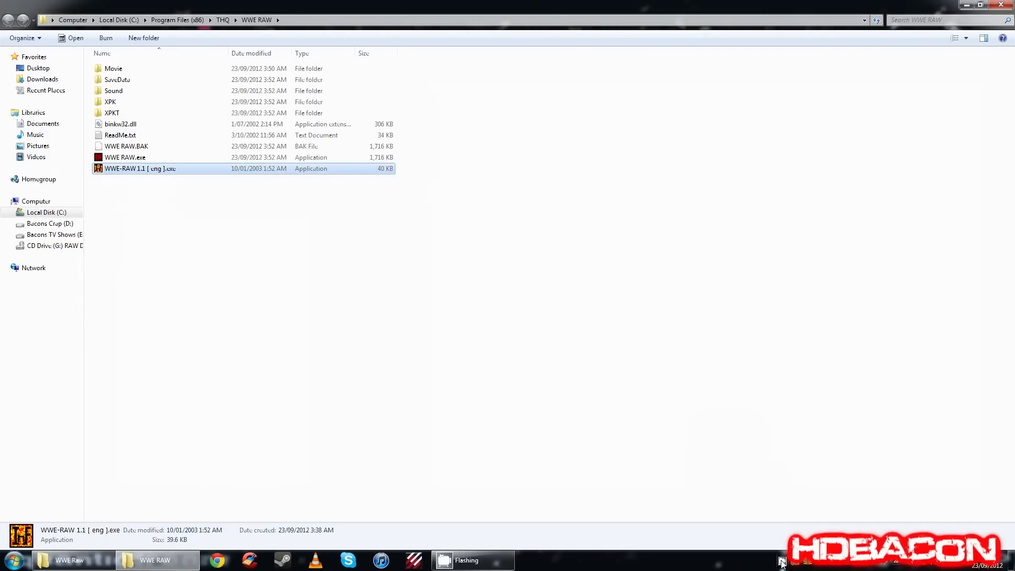